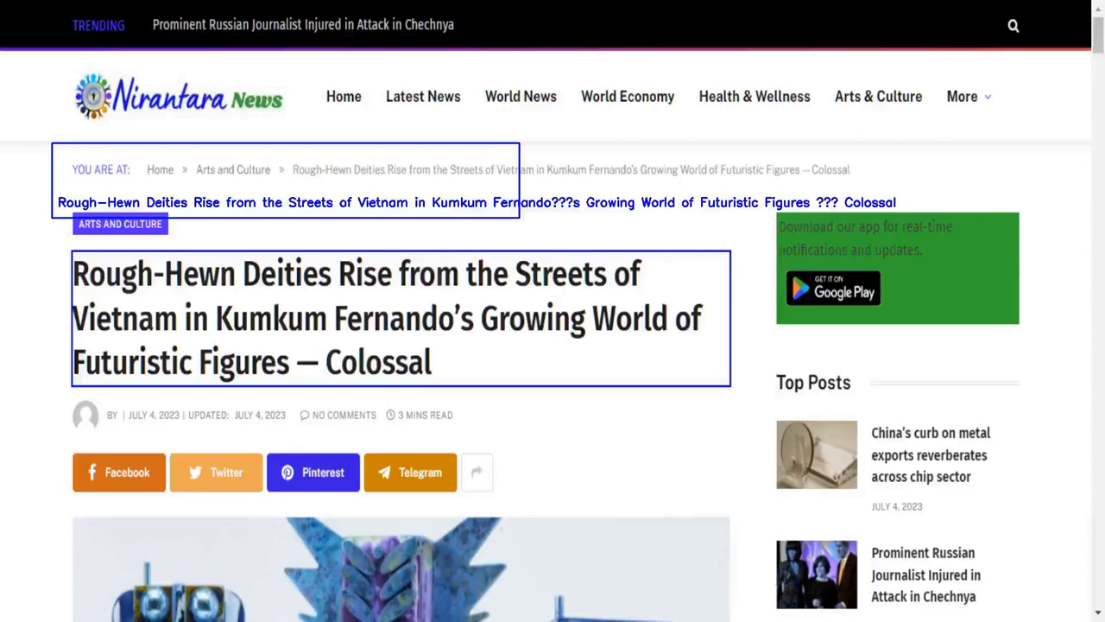
scroll(down, 3)
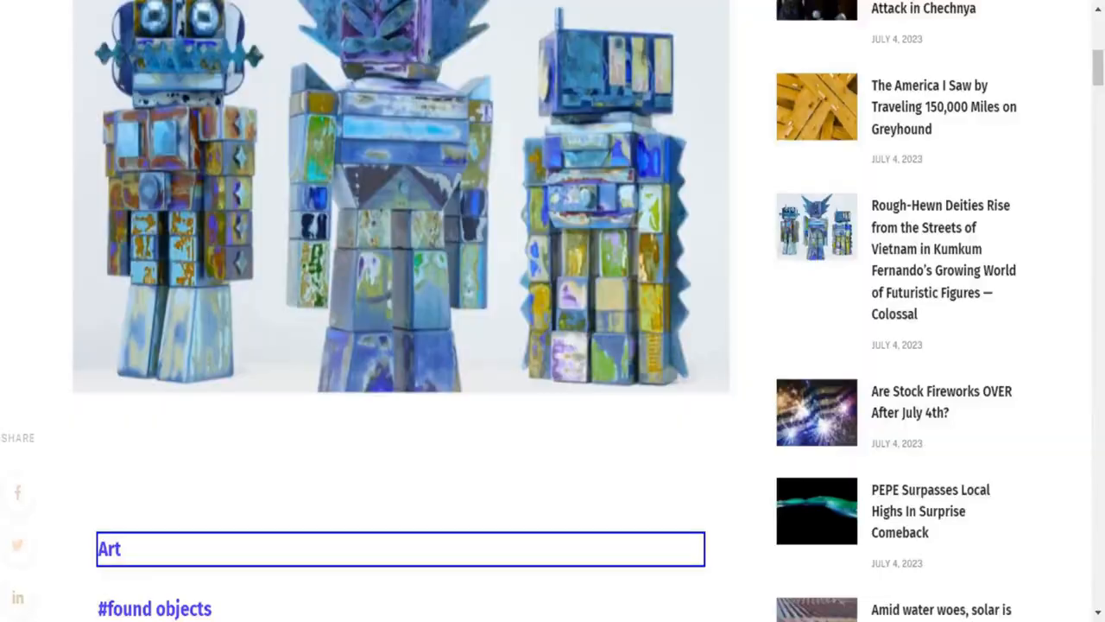
scroll(down, 3)
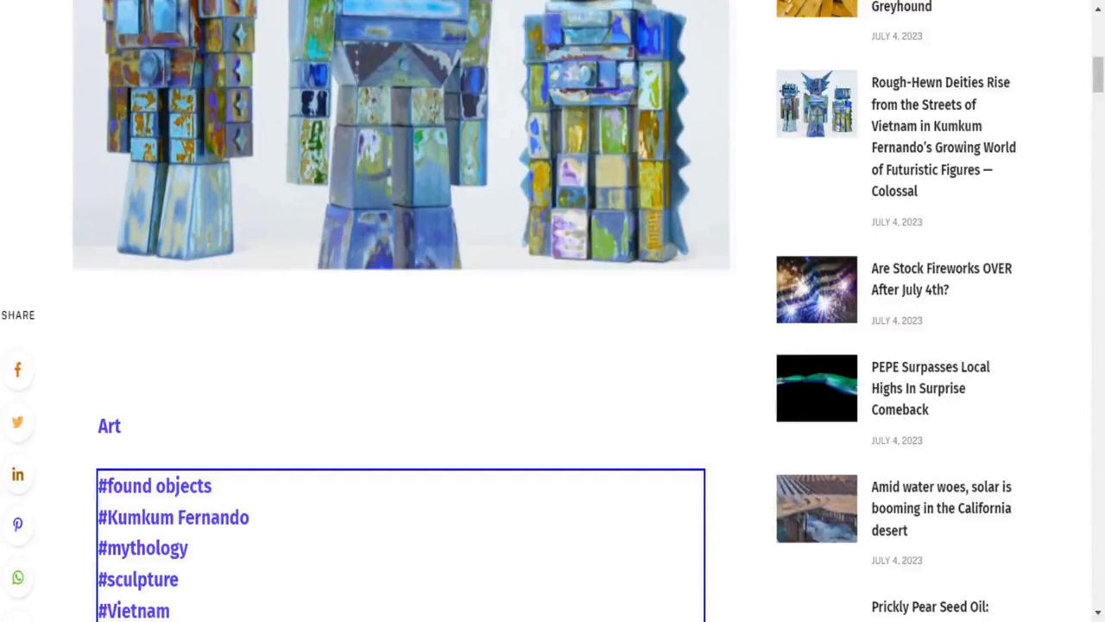
scroll(down, 3)
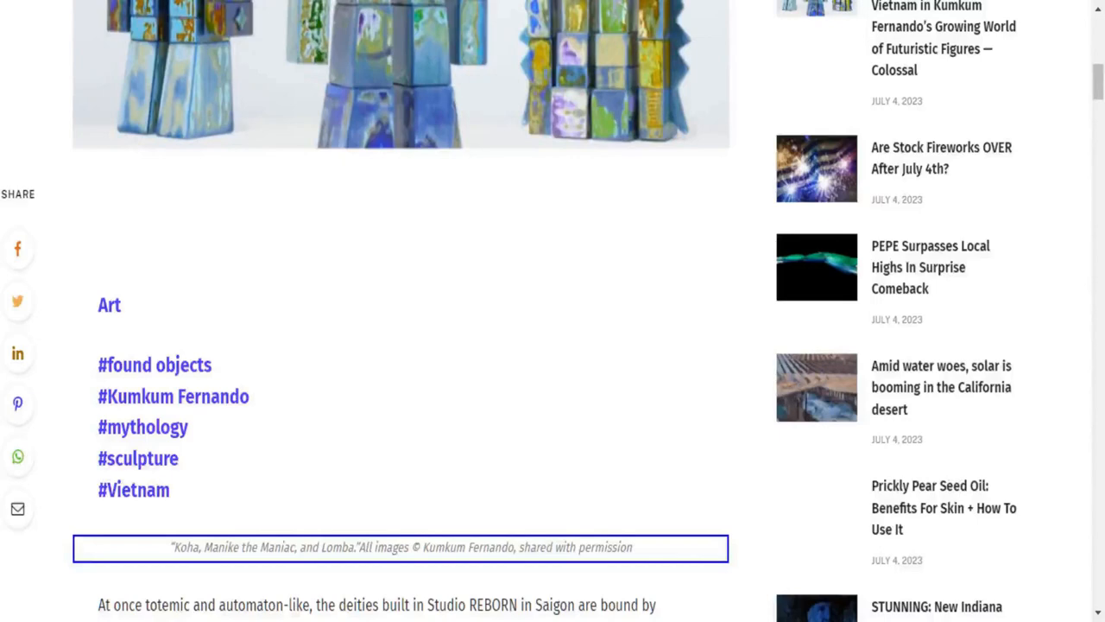
scroll(down, 3)
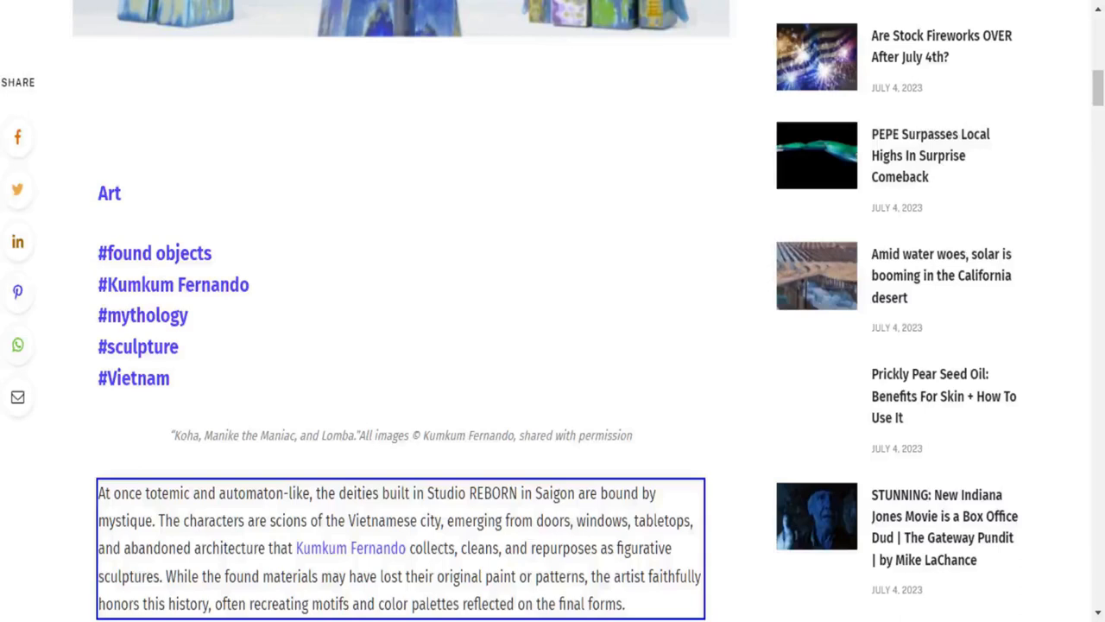
scroll(down, 3)
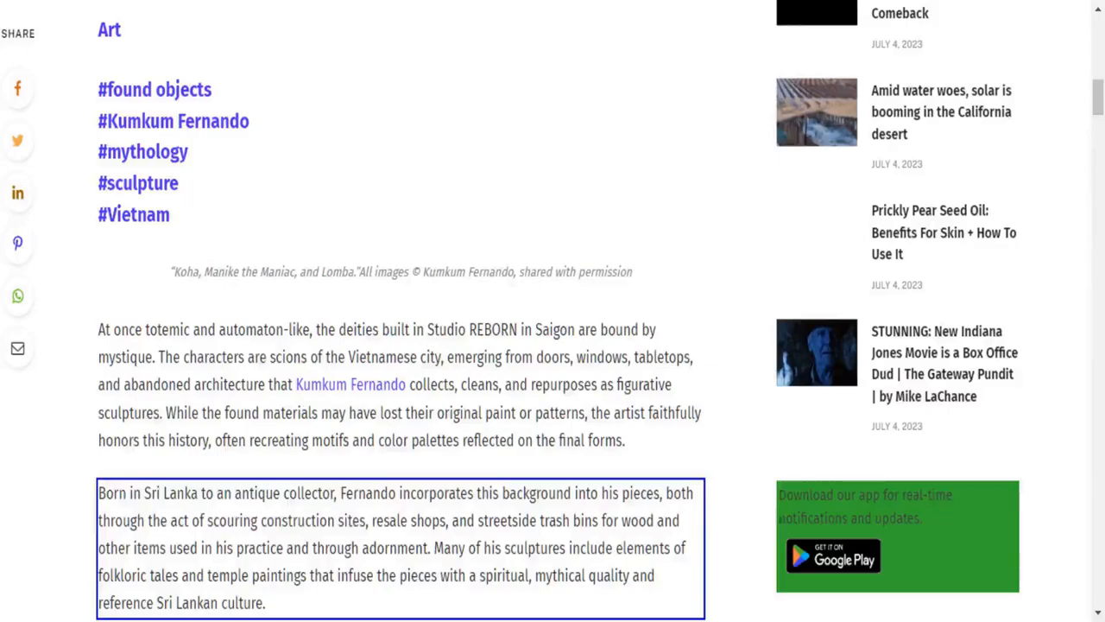
scroll(down, 3)
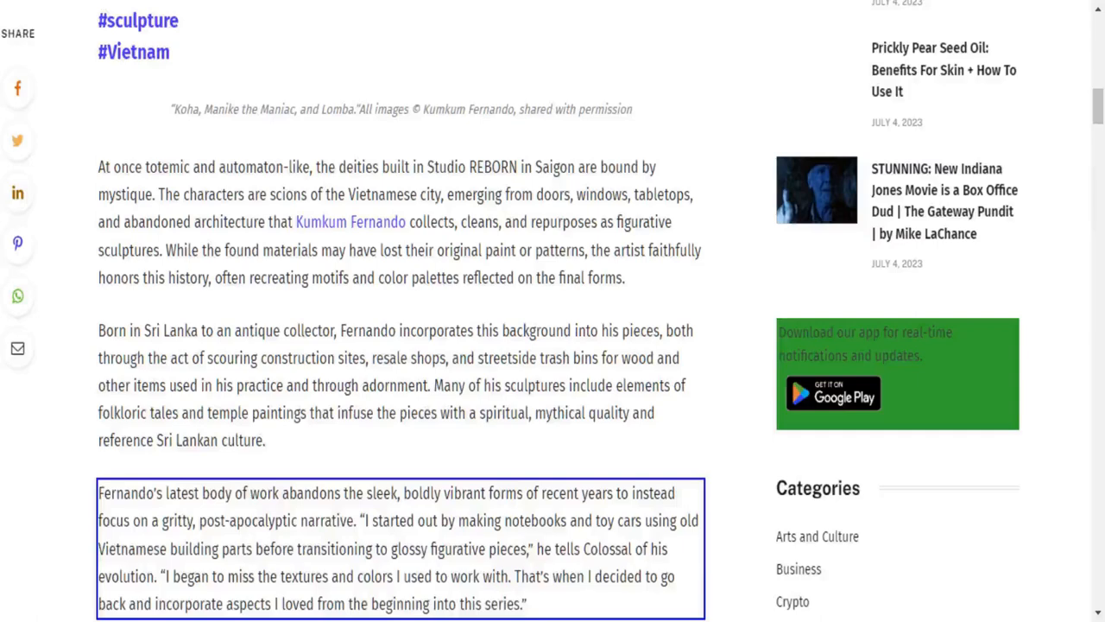
scroll(down, 3)
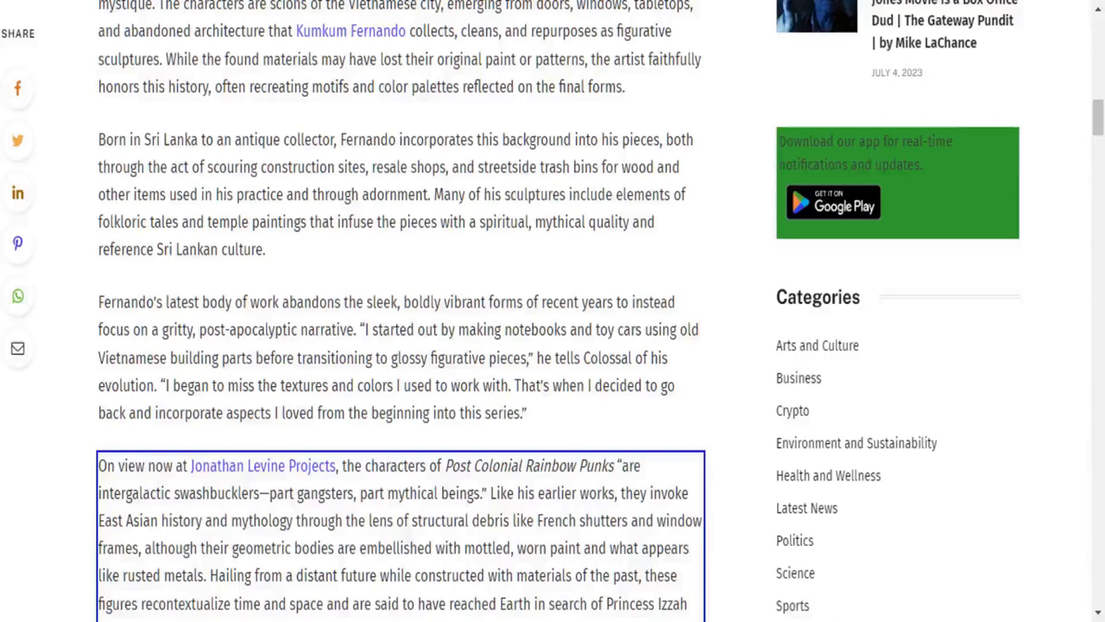
scroll(down, 3)
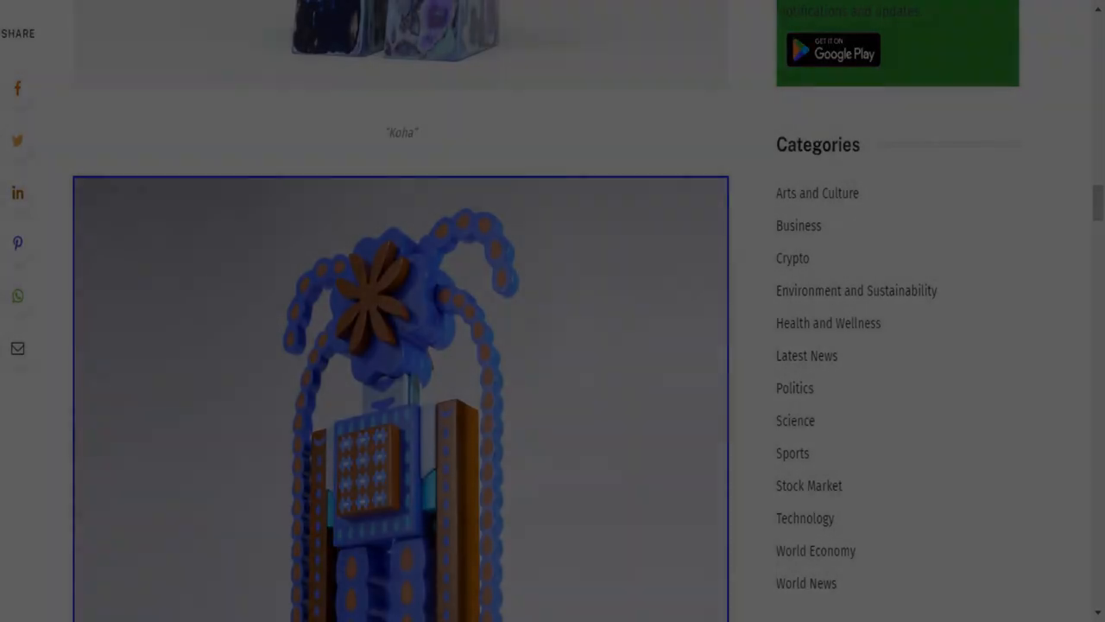
scroll(down, 3)
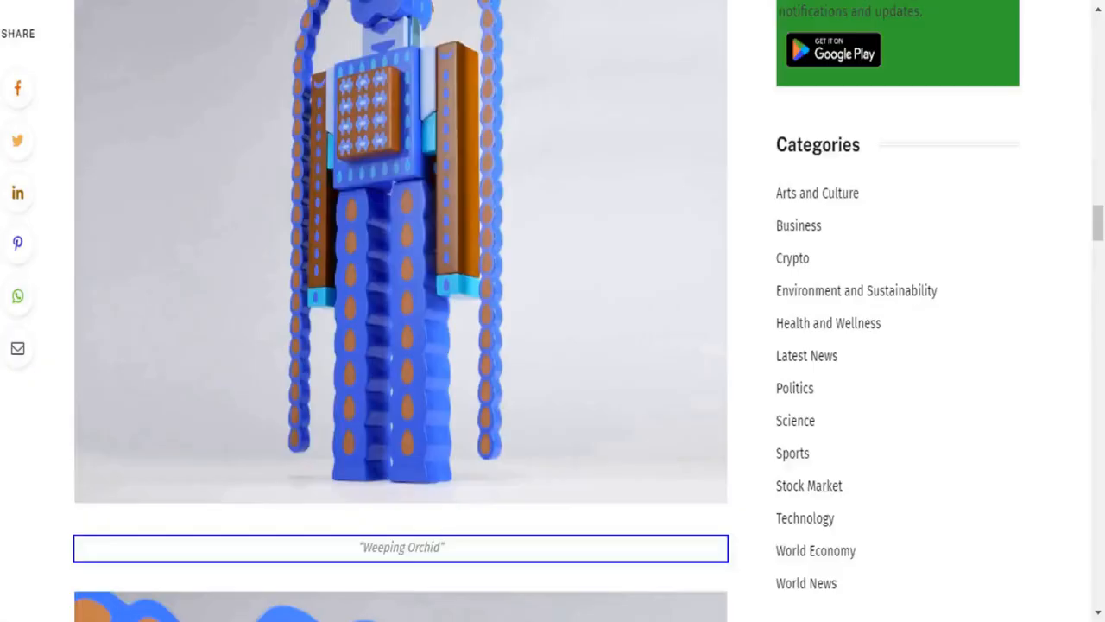
scroll(down, 3)
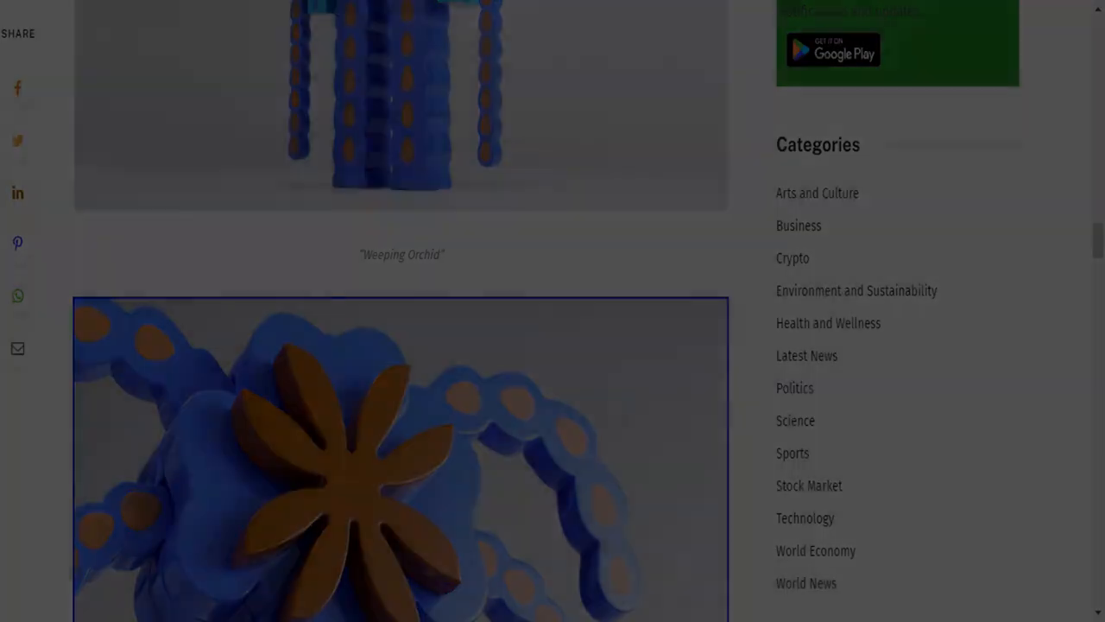
scroll(down, 3)
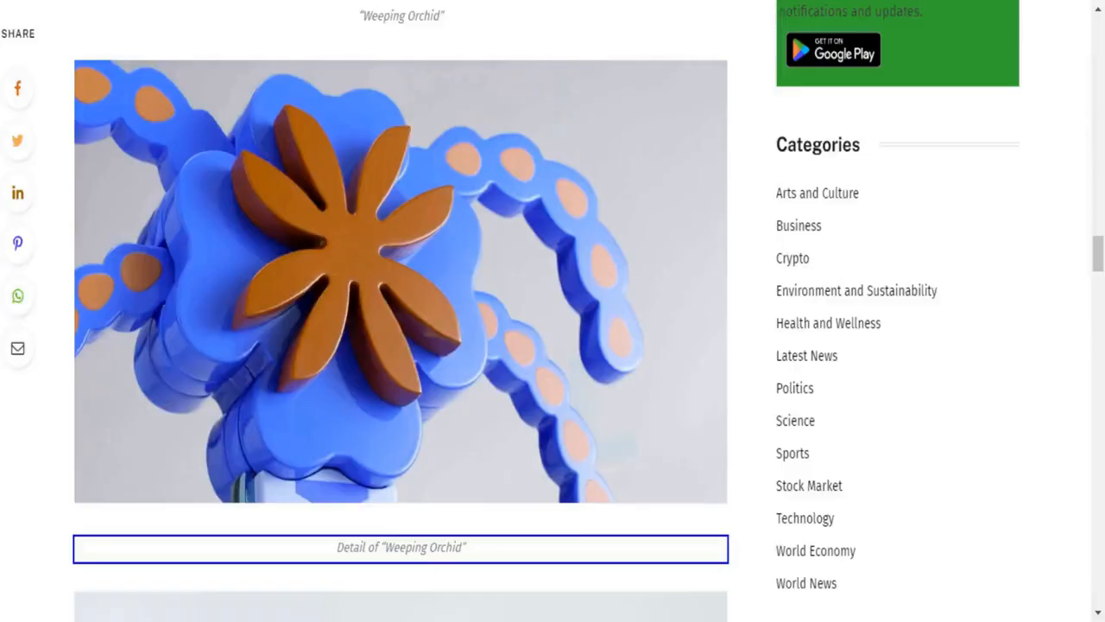
scroll(down, 3)
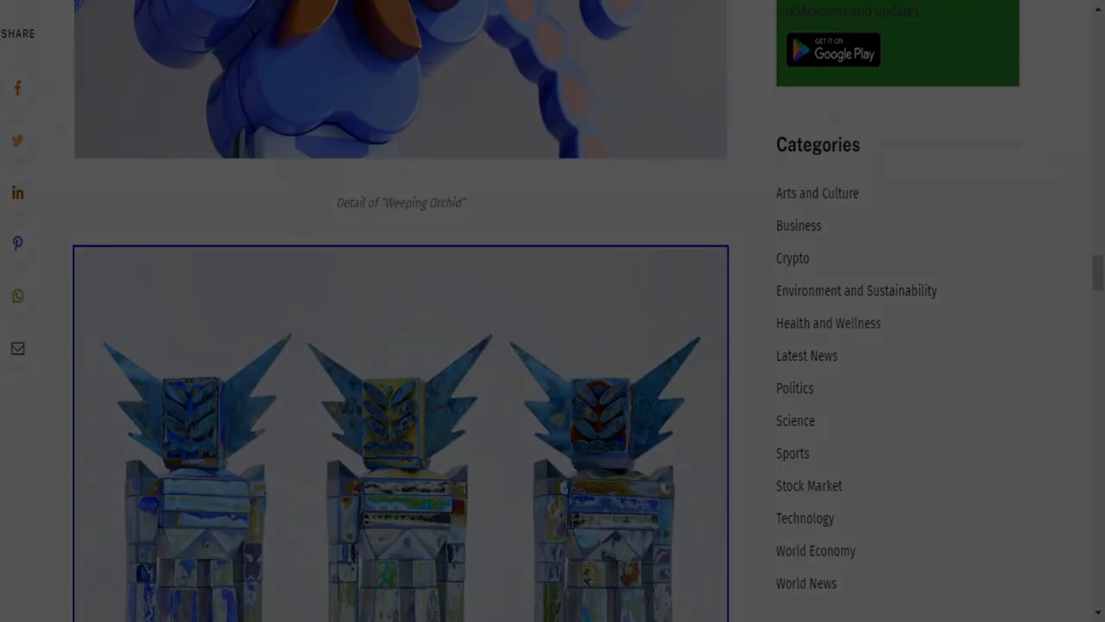
scroll(down, 3)
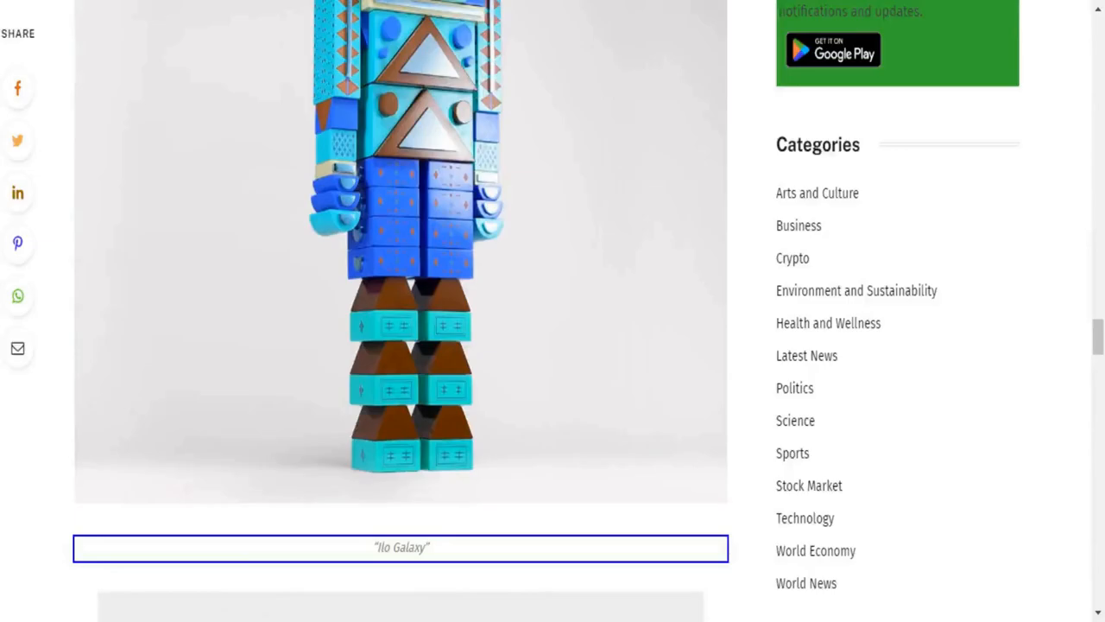
scroll(down, 3)
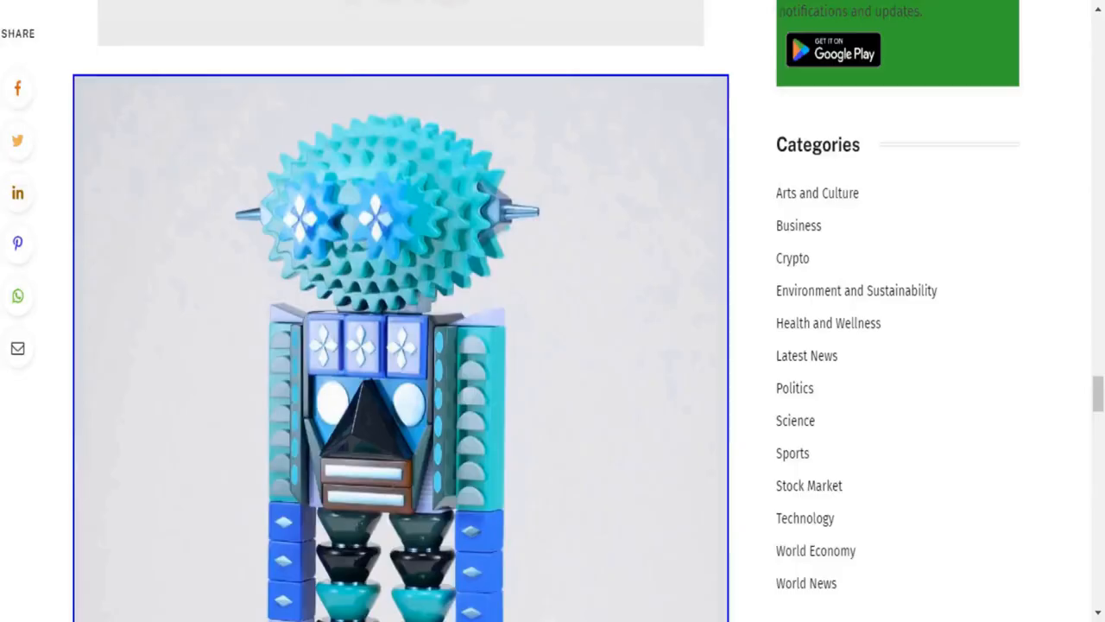
scroll(down, 3)
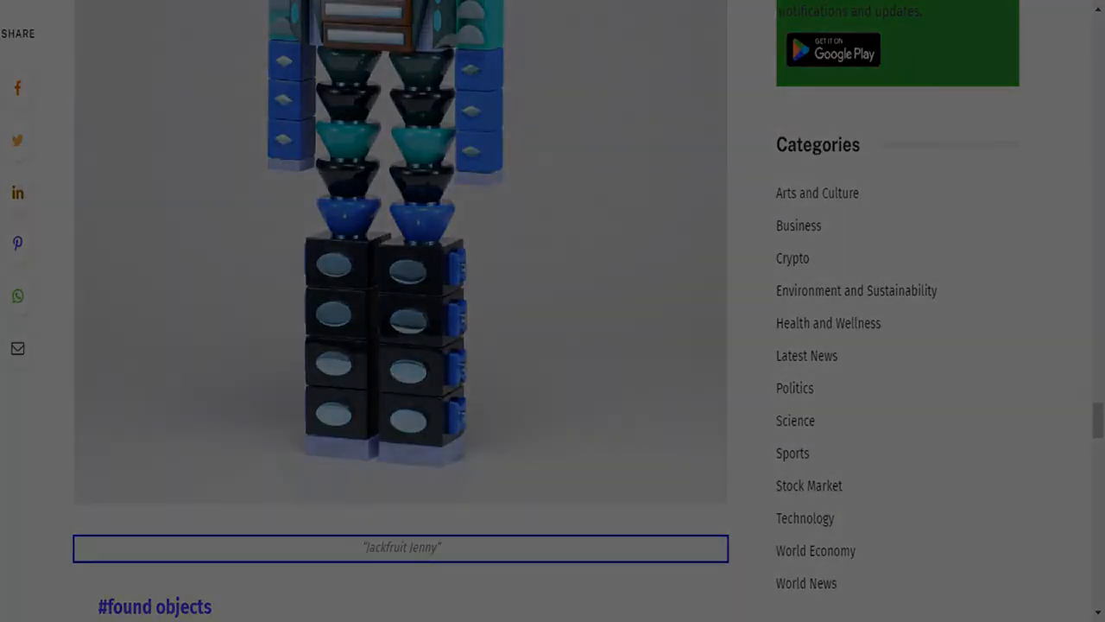
scroll(down, 3)
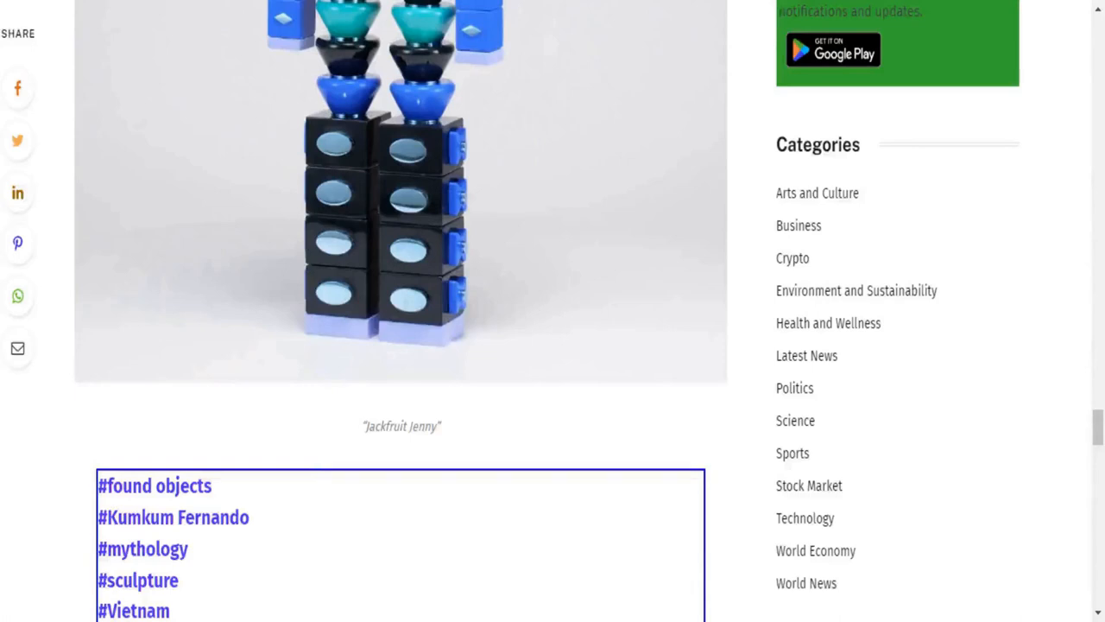
scroll(down, 3)
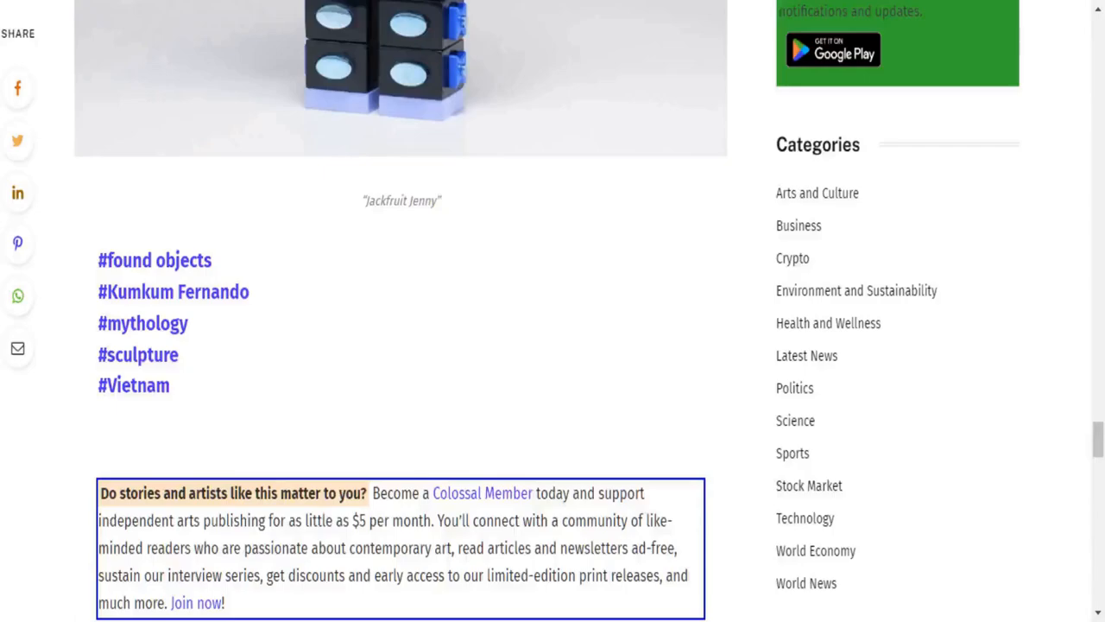
scroll(down, 3)
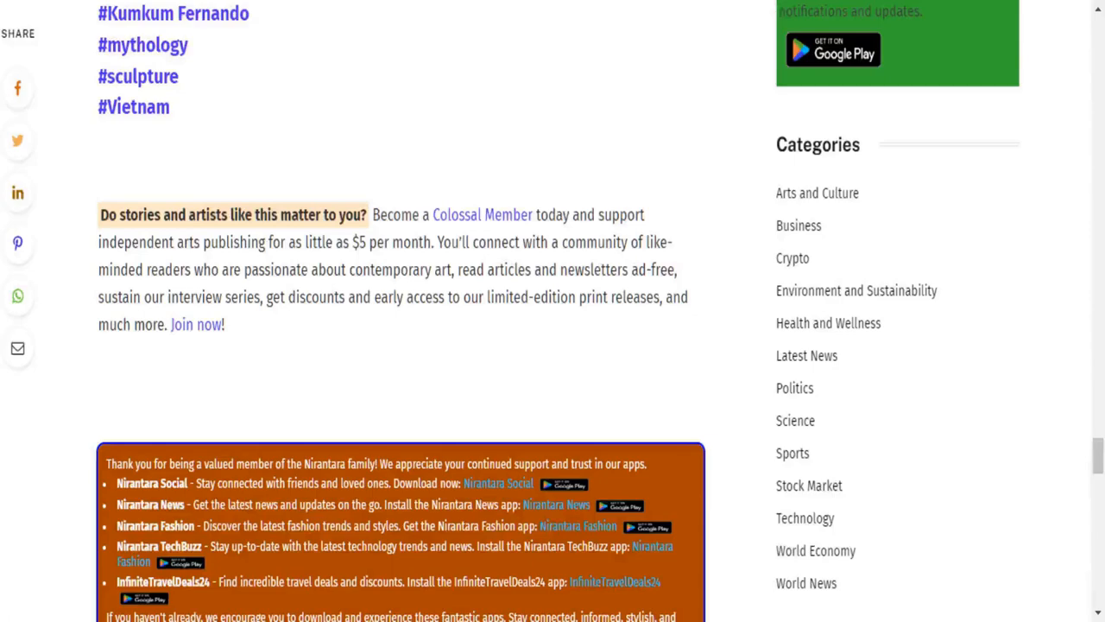
scroll(up, 3)
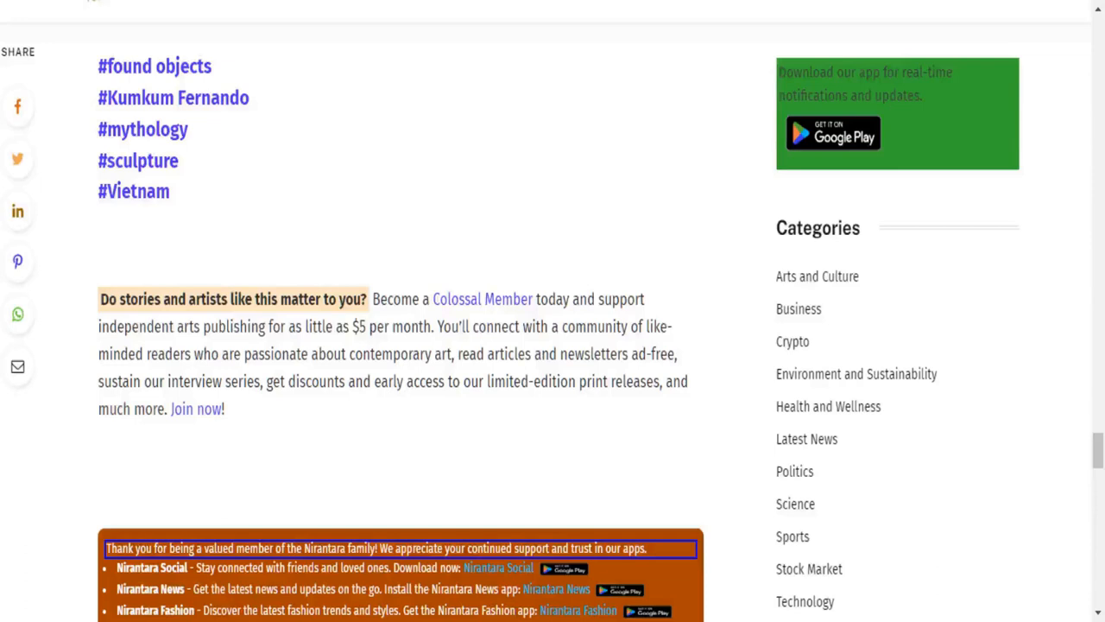
scroll(down, 3)
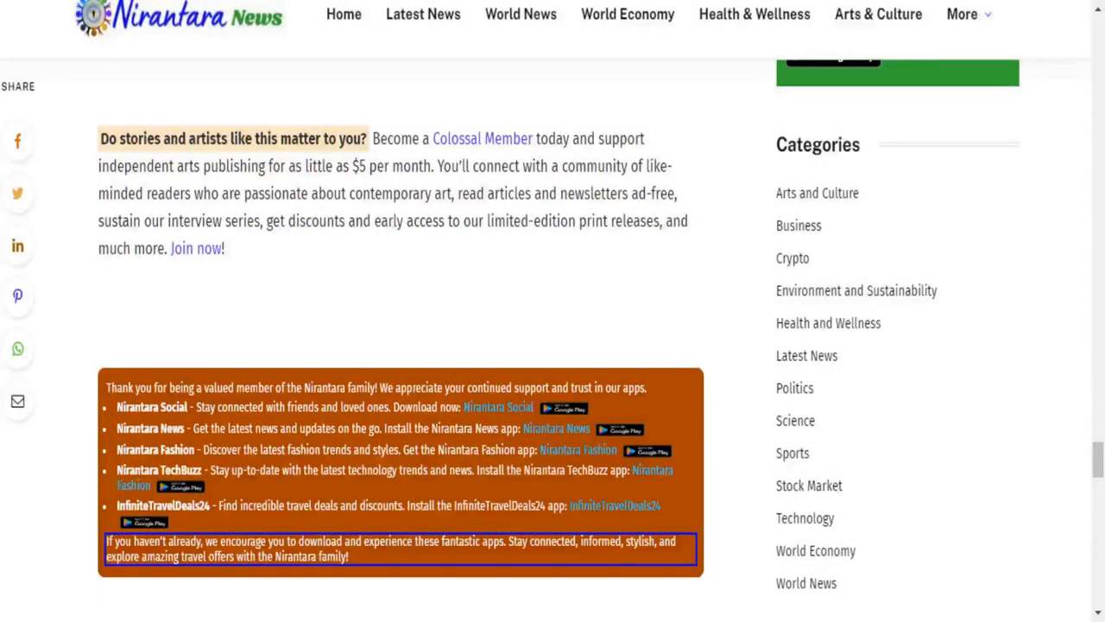